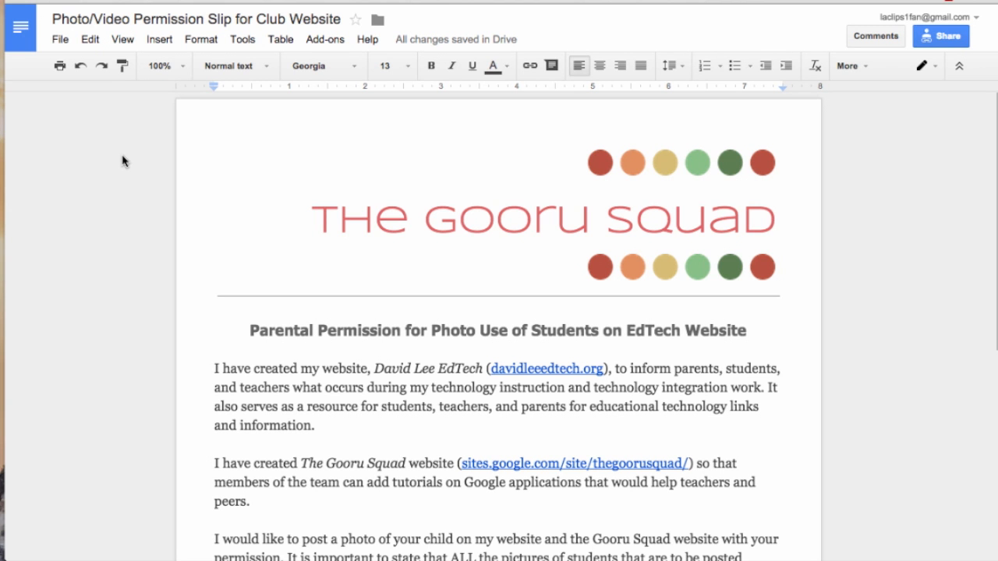
Insert a new drawing after the Parent/Guardian Signature line of the permission slip.
{"action": "scroll", "scroll_direction": "down", "scroll_amount": 3}
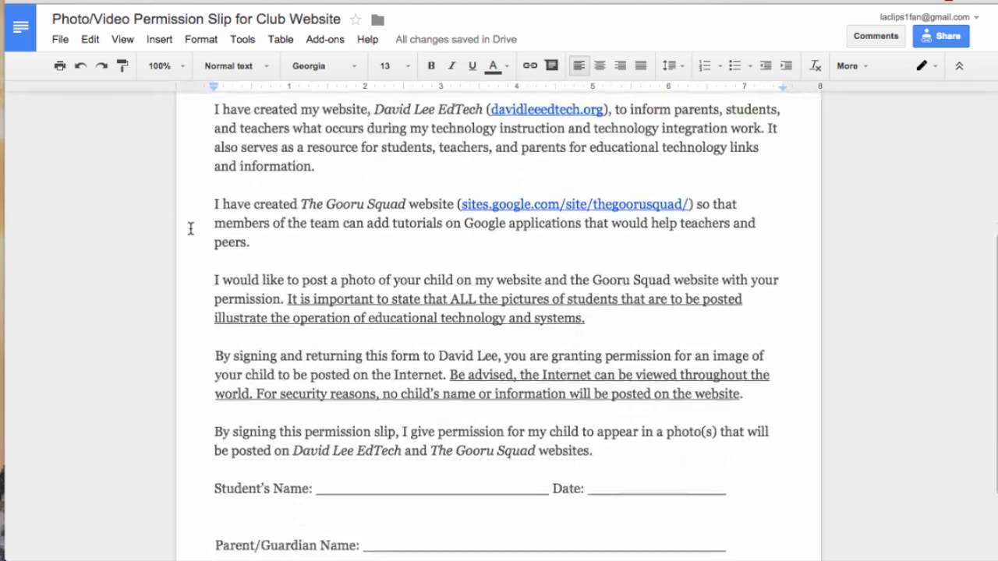
{"action": "scroll", "scroll_direction": "down", "scroll_amount": 3}
{"action": "type", "text": "Parent/Guardian Signature:"}
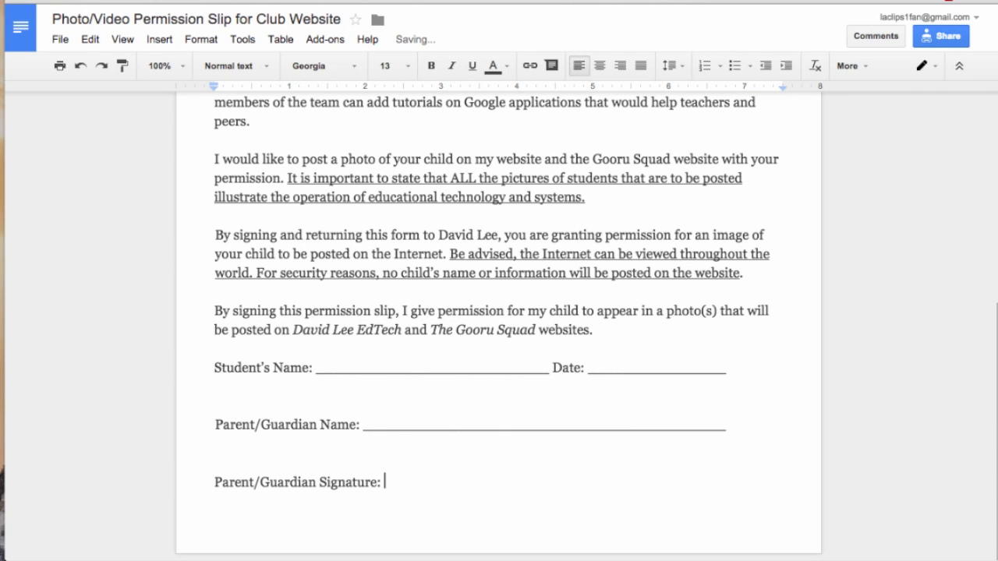
{"action": "left_click", "coordinate": [159, 39]}
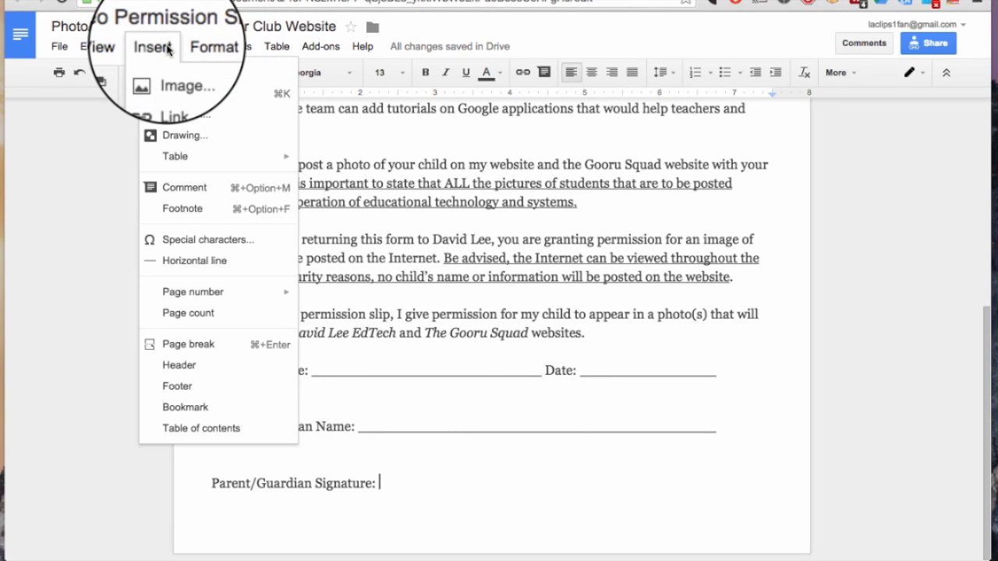
{"action": "mouse_move", "coordinate": [181, 135]}
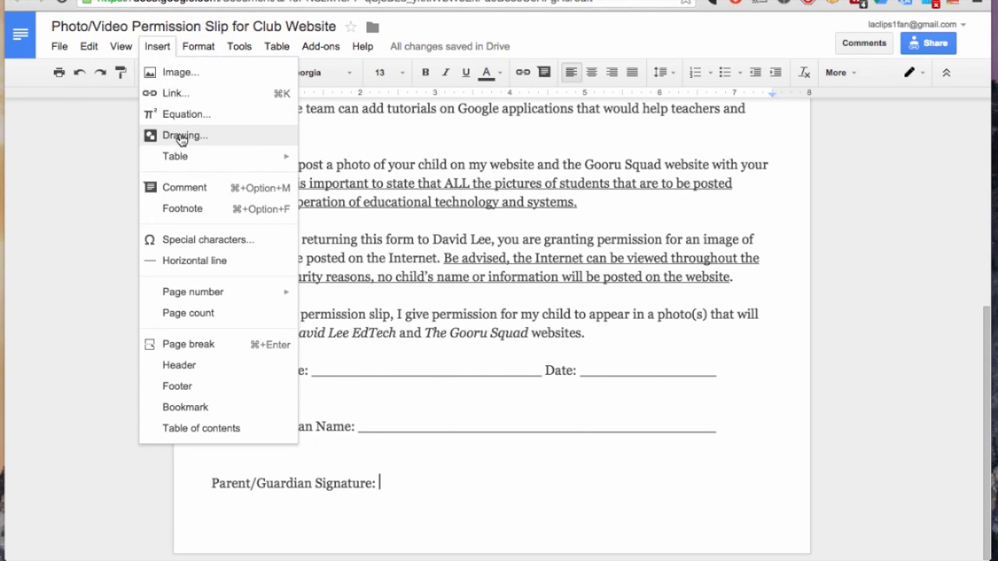
{"action": "left_click", "coordinate": [184, 134]}
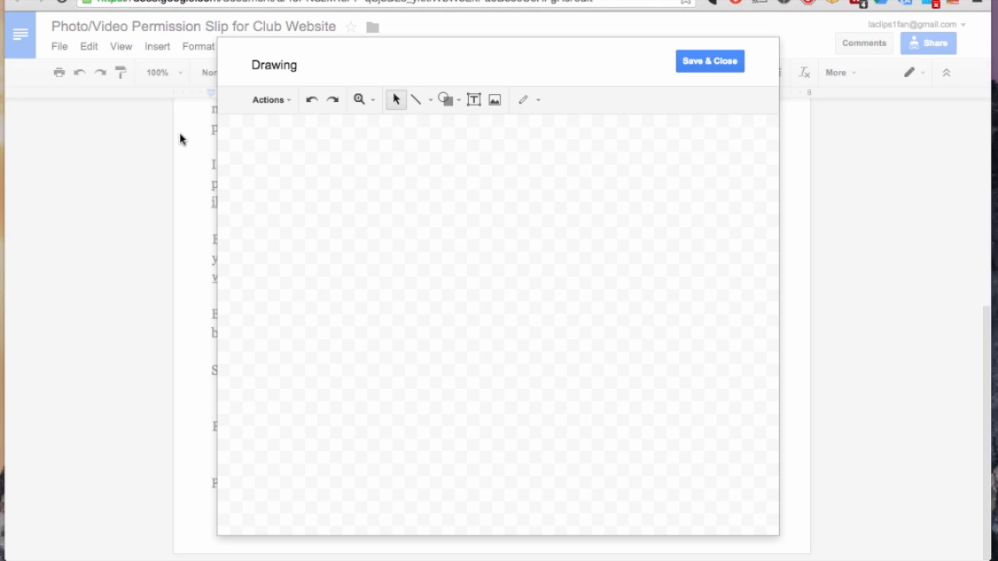
{"action": "mouse_move", "coordinate": [374, 118]}
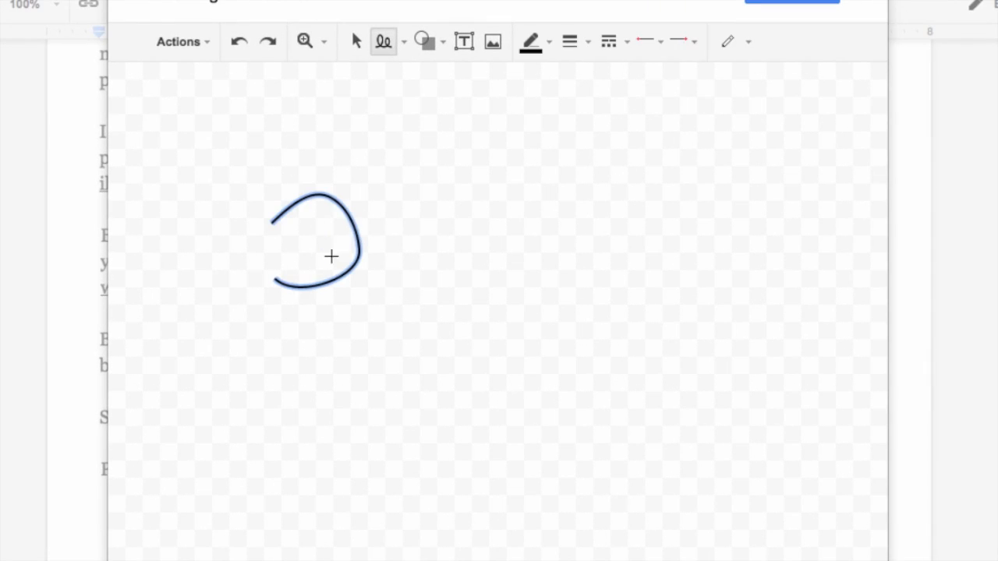
Draw the signature freehand: a curved looping D stroke, then a long looping stroke.
{"action": "left_click_drag", "start_coordinate": [315, 217], "coordinate": [319, 268]}
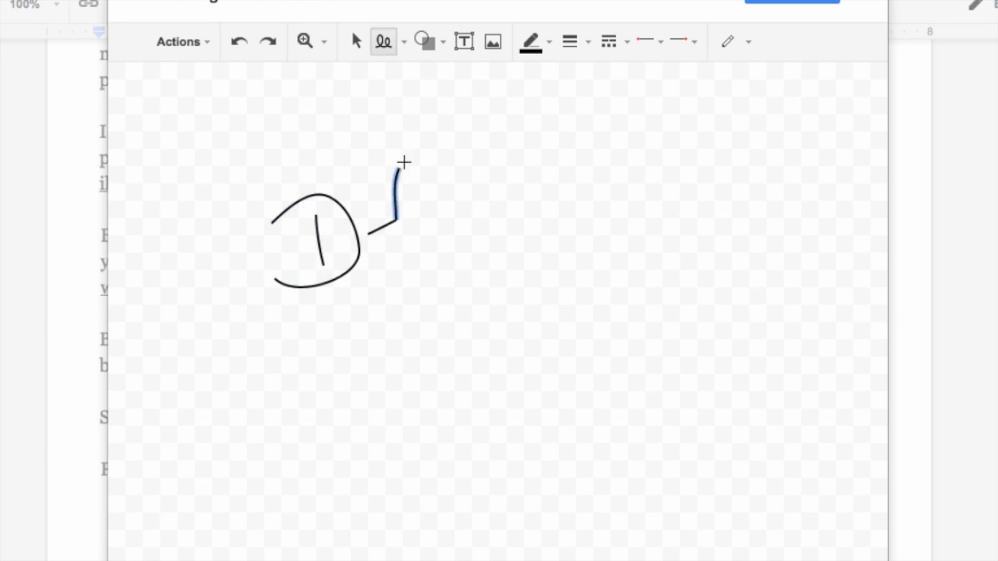
{"action": "left_click_drag", "start_coordinate": [398, 179], "coordinate": [474, 202]}
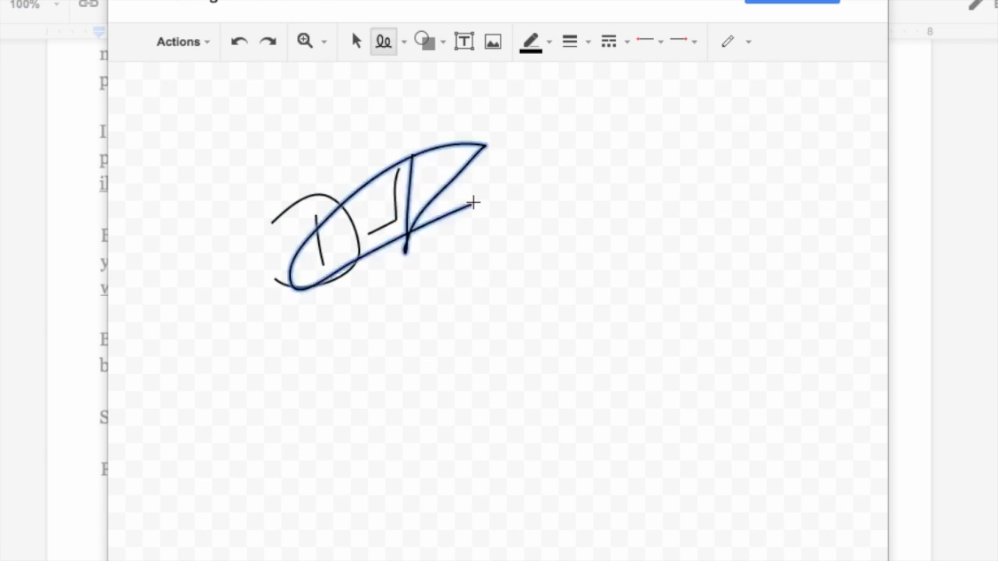